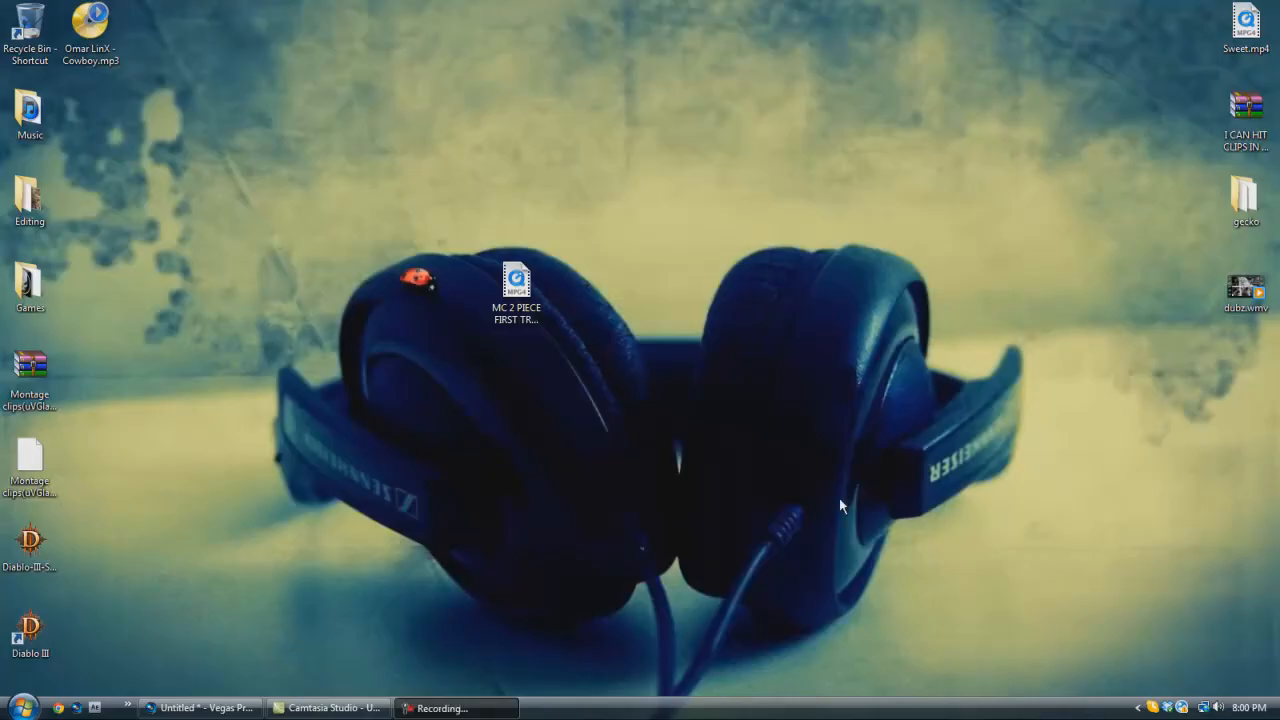
{"action": "mouse_move", "coordinate": [818, 498]}
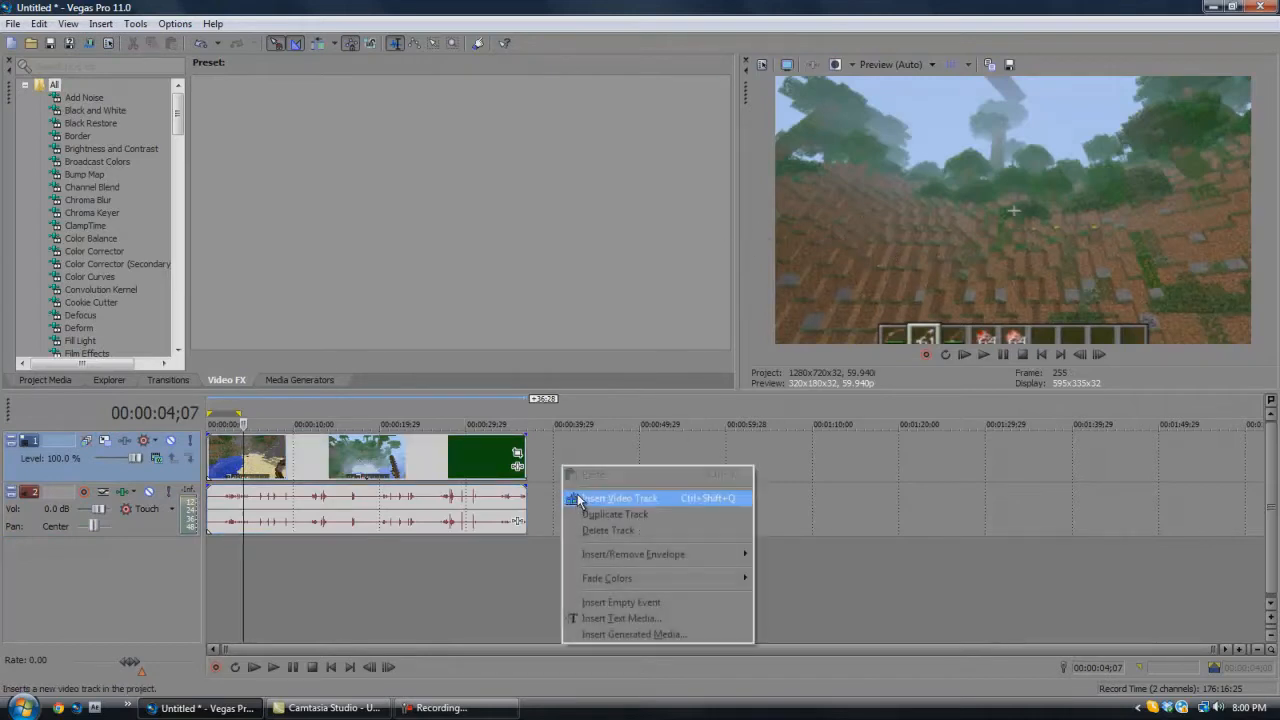
Insert a new video track and place a Black solid color event on it.
{"action": "left_click", "coordinate": [620, 498]}
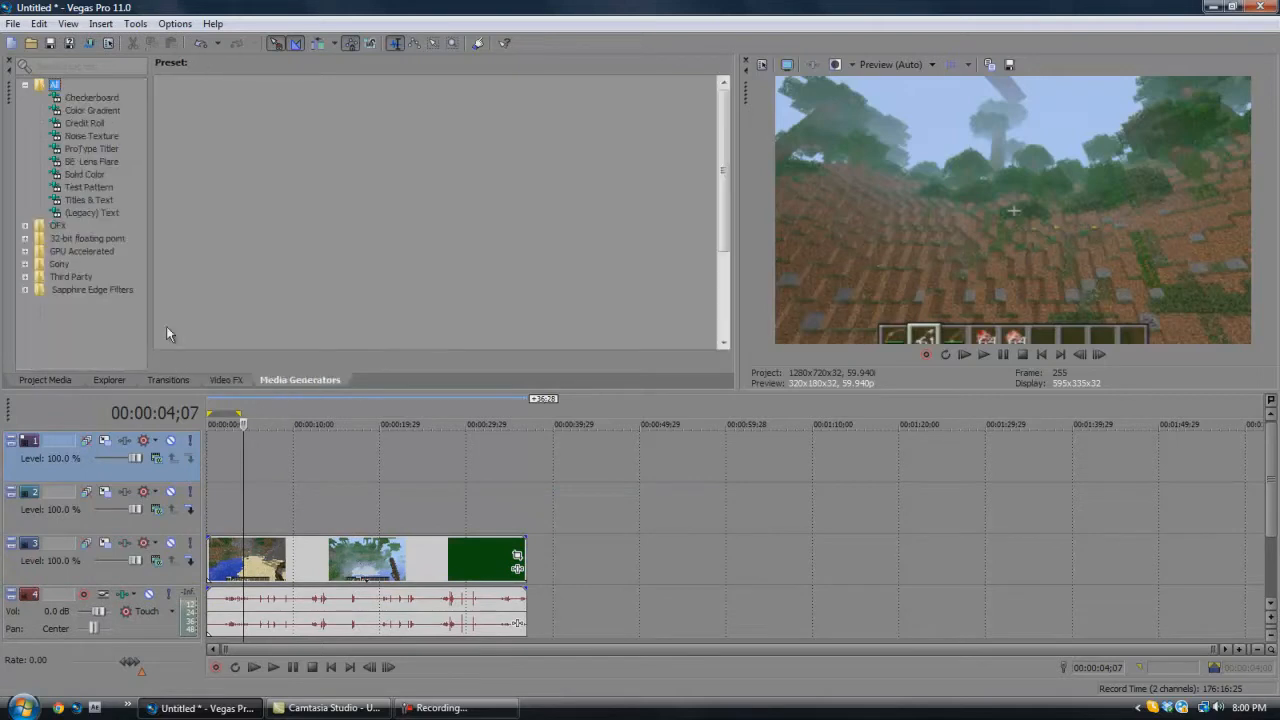
{"action": "left_click", "coordinate": [84, 174]}
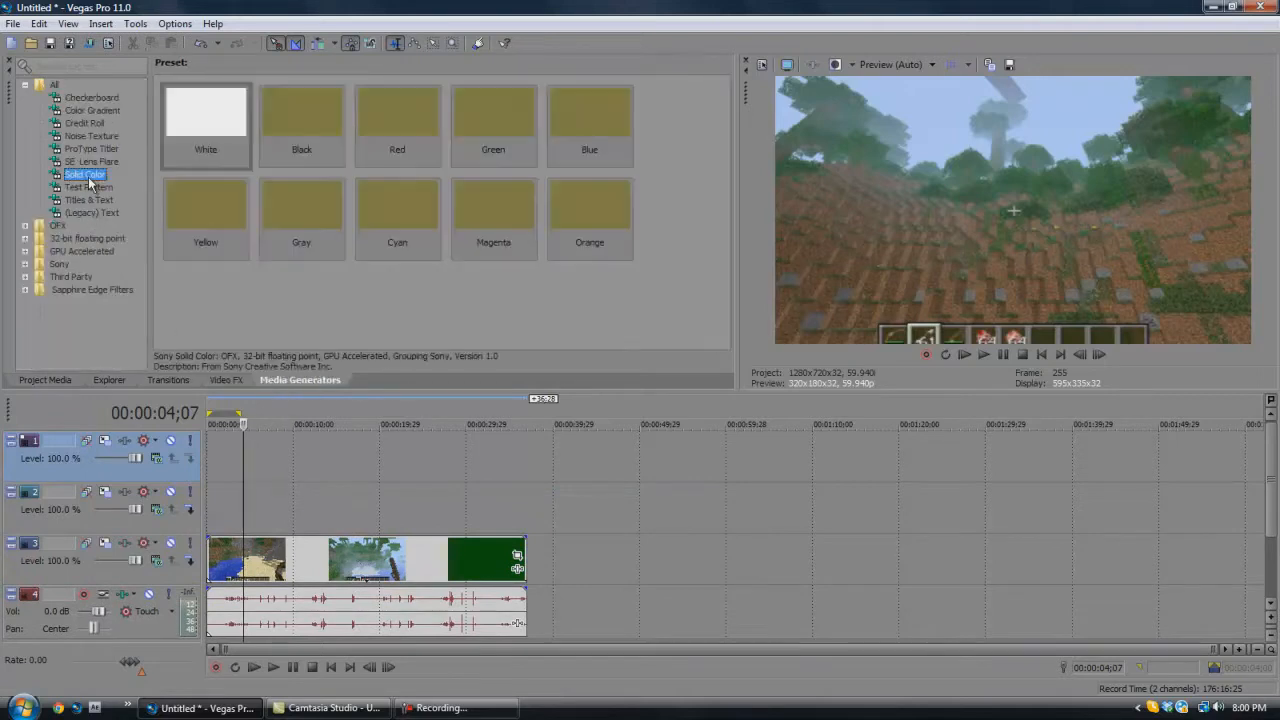
{"action": "left_click", "coordinate": [301, 112]}
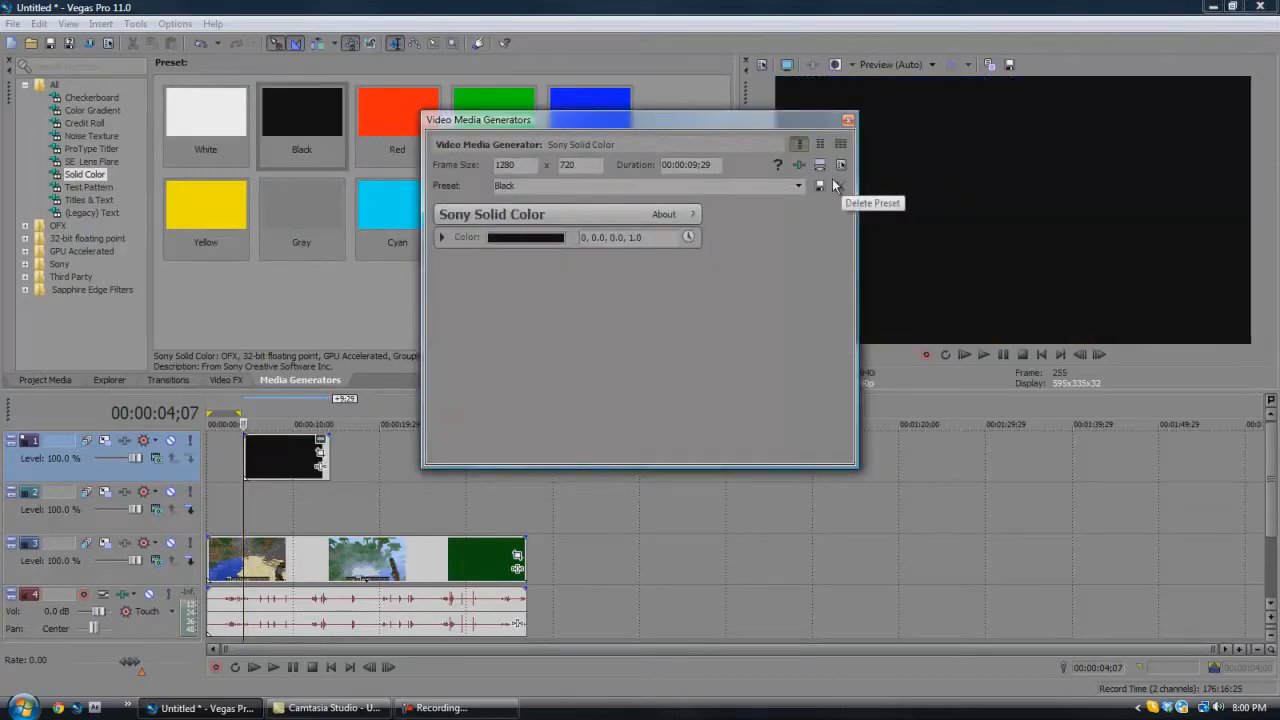
{"action": "left_click", "coordinate": [847, 120]}
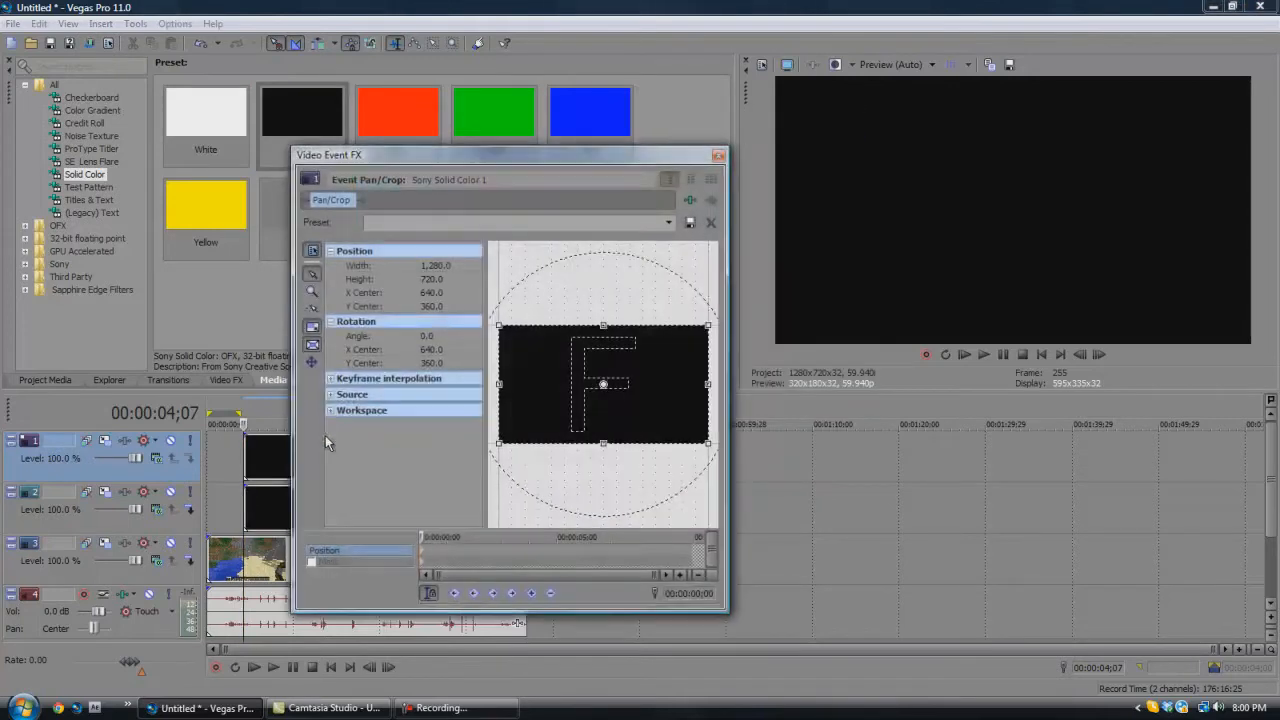
Apply the Top Widescreen pan/crop preset to the first black bar.
{"action": "left_click", "coordinate": [668, 222]}
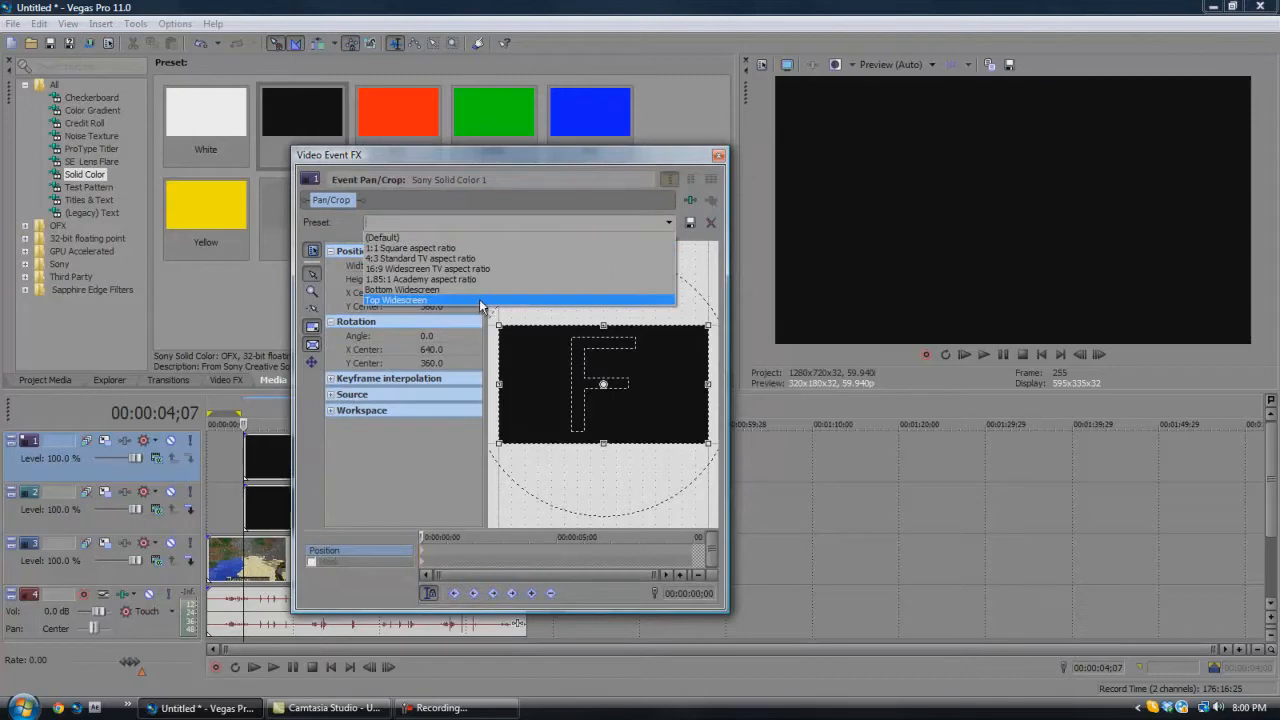
{"action": "left_click", "coordinate": [396, 300]}
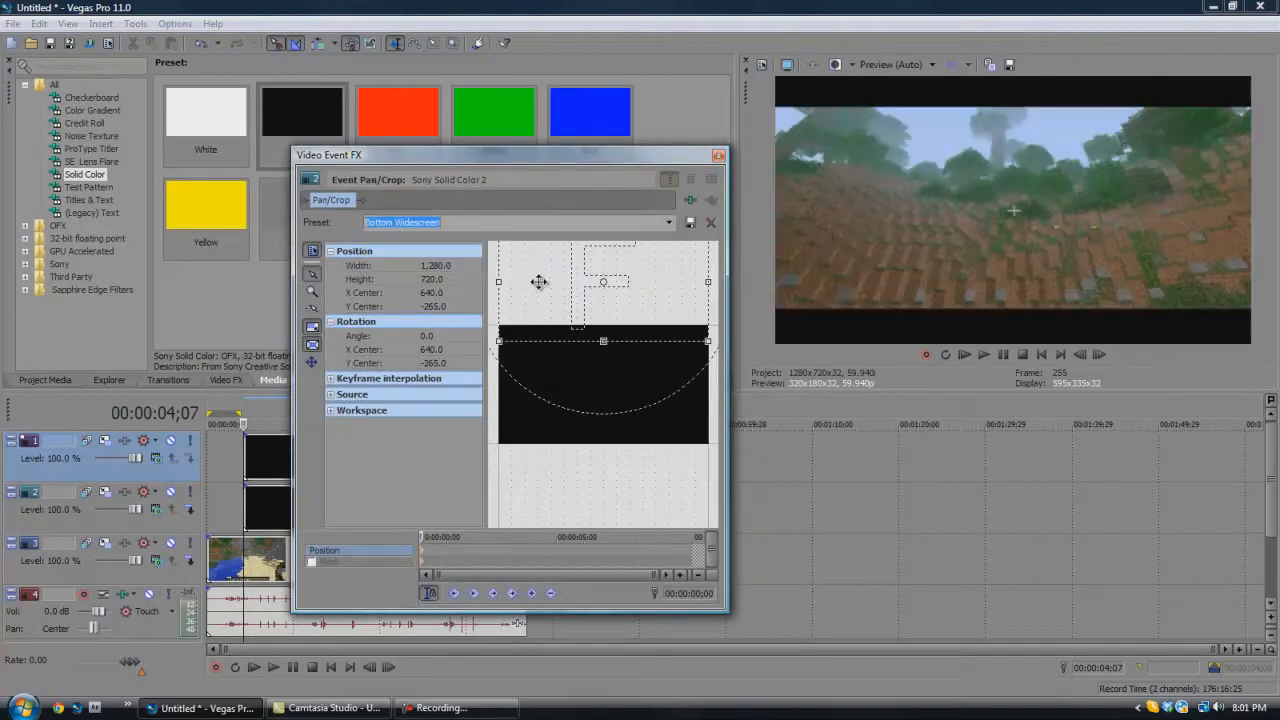
{"action": "left_click", "coordinate": [718, 155]}
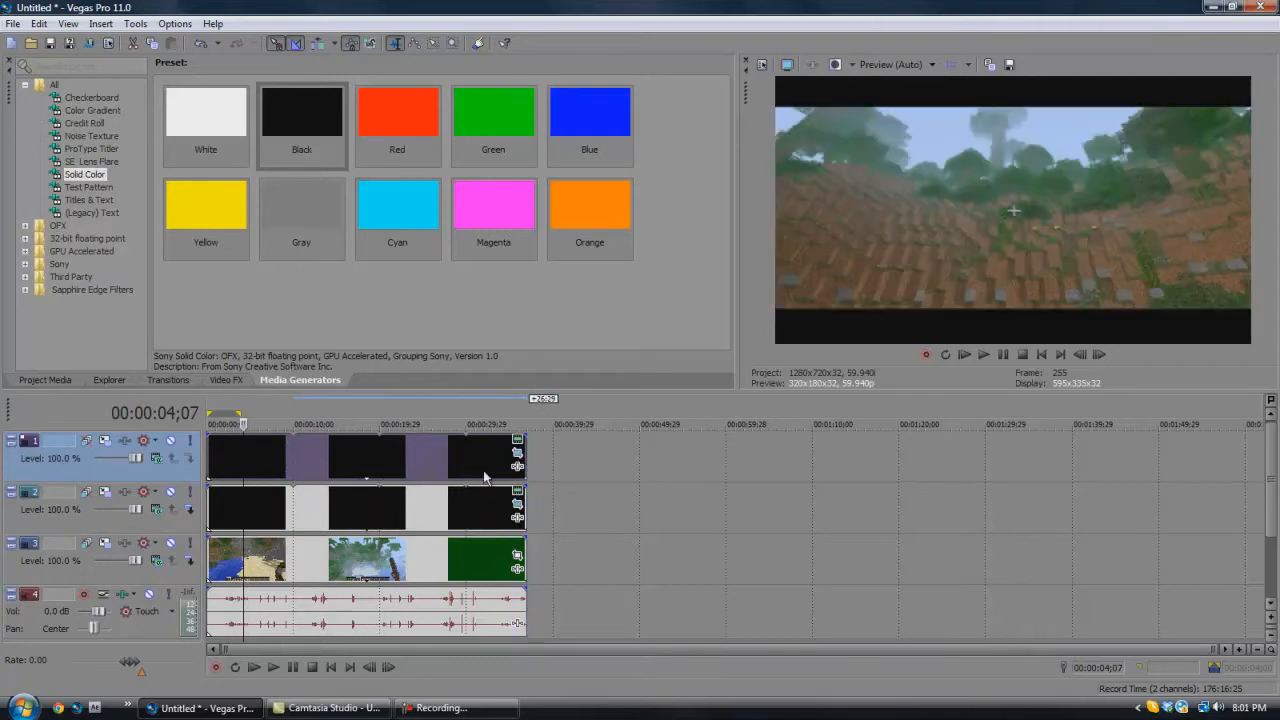
Browse Magic Bullet Looks presets, view Agony Fanboy on the clip, then close settings.
{"action": "left_click", "coordinate": [226, 379]}
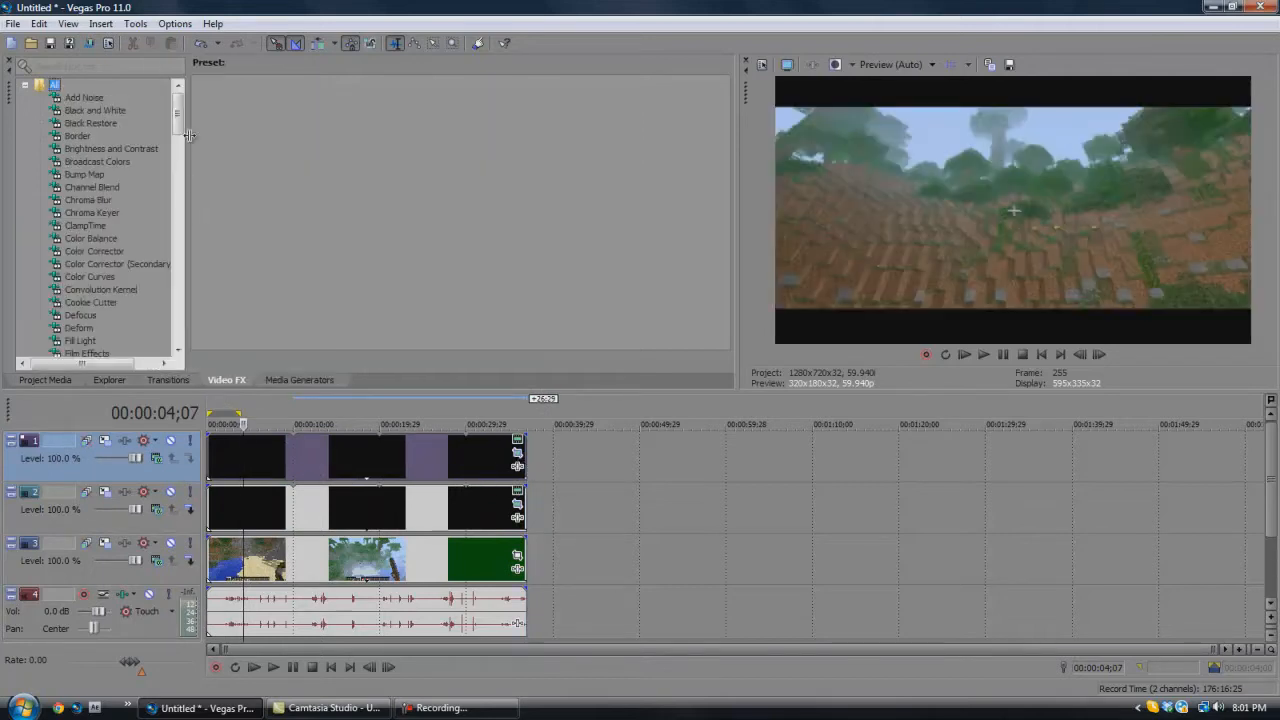
{"action": "scroll", "scroll_direction": "down", "scroll_amount": 3}
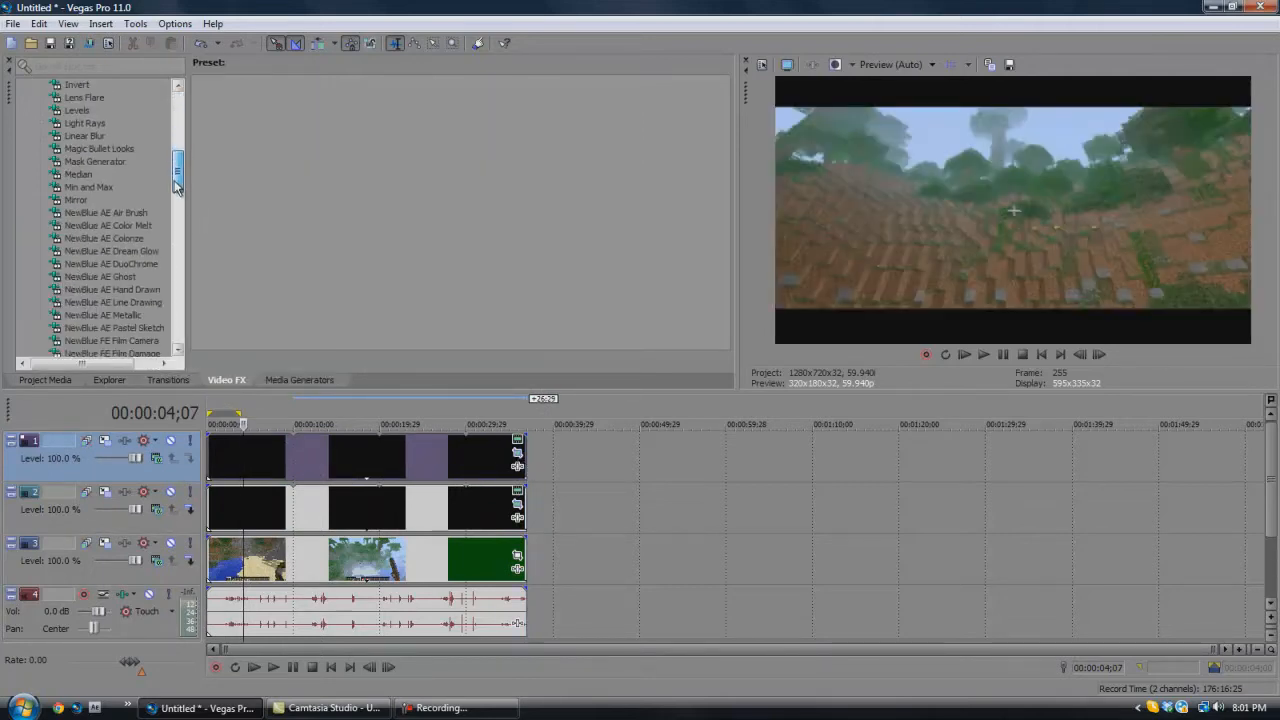
{"action": "left_click", "coordinate": [99, 148]}
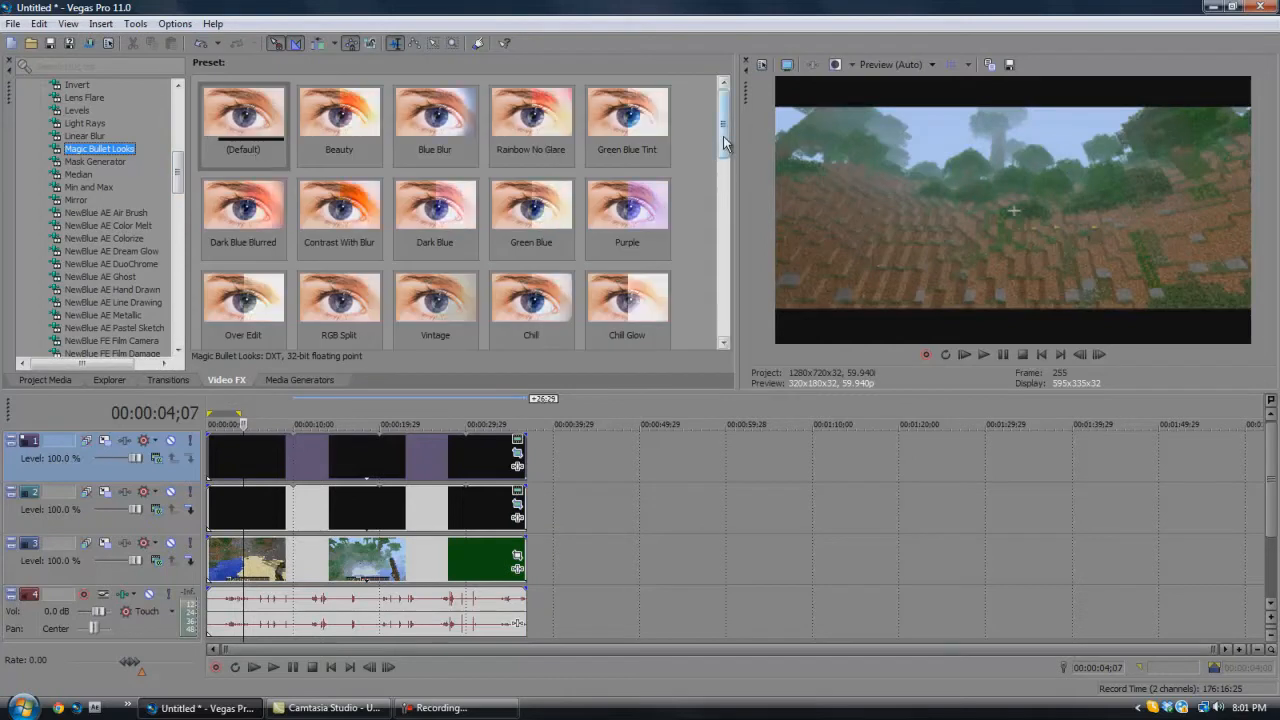
{"action": "scroll", "scroll_direction": "down", "scroll_amount": 3}
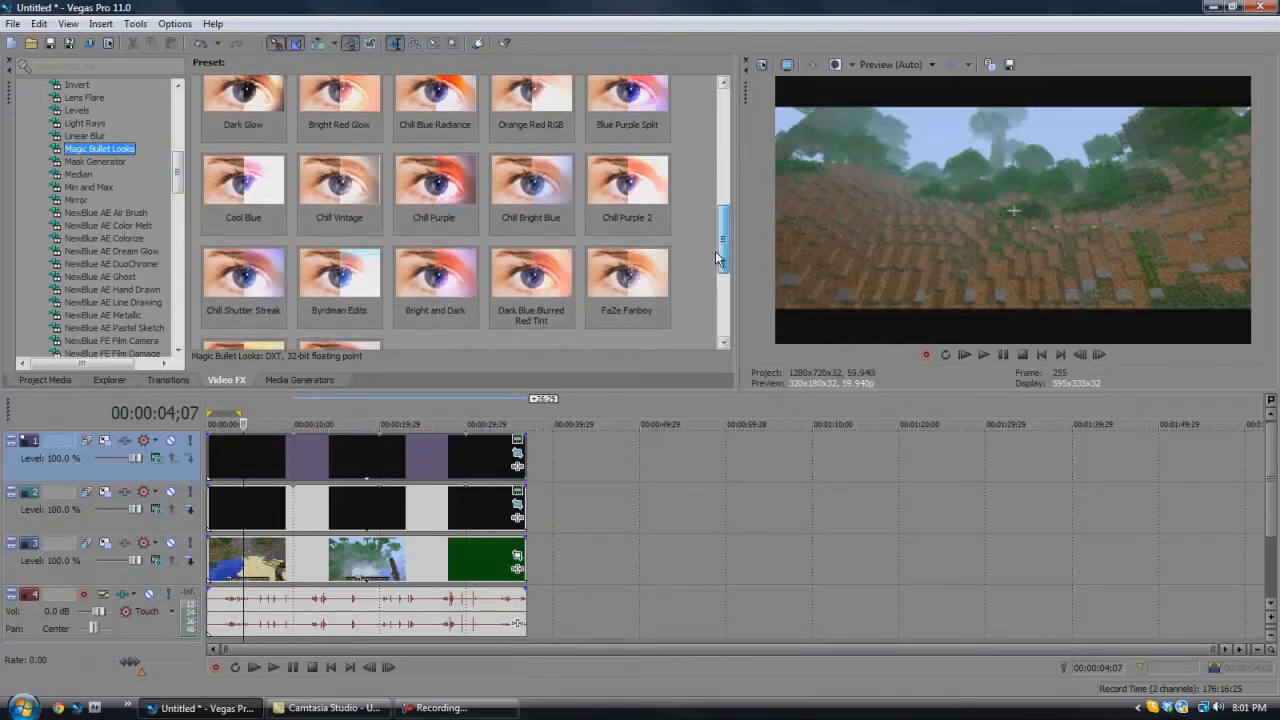
{"action": "scroll", "scroll_direction": "down", "scroll_amount": 3}
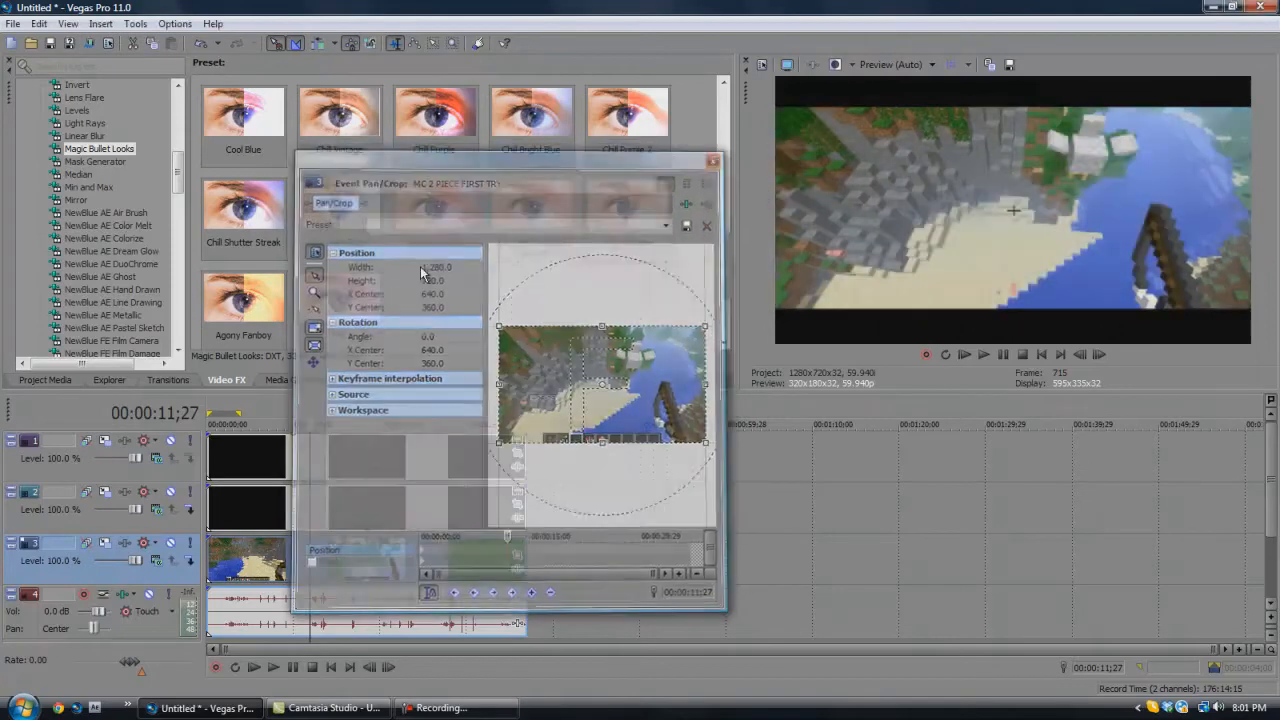
{"action": "left_click", "coordinate": [418, 199]}
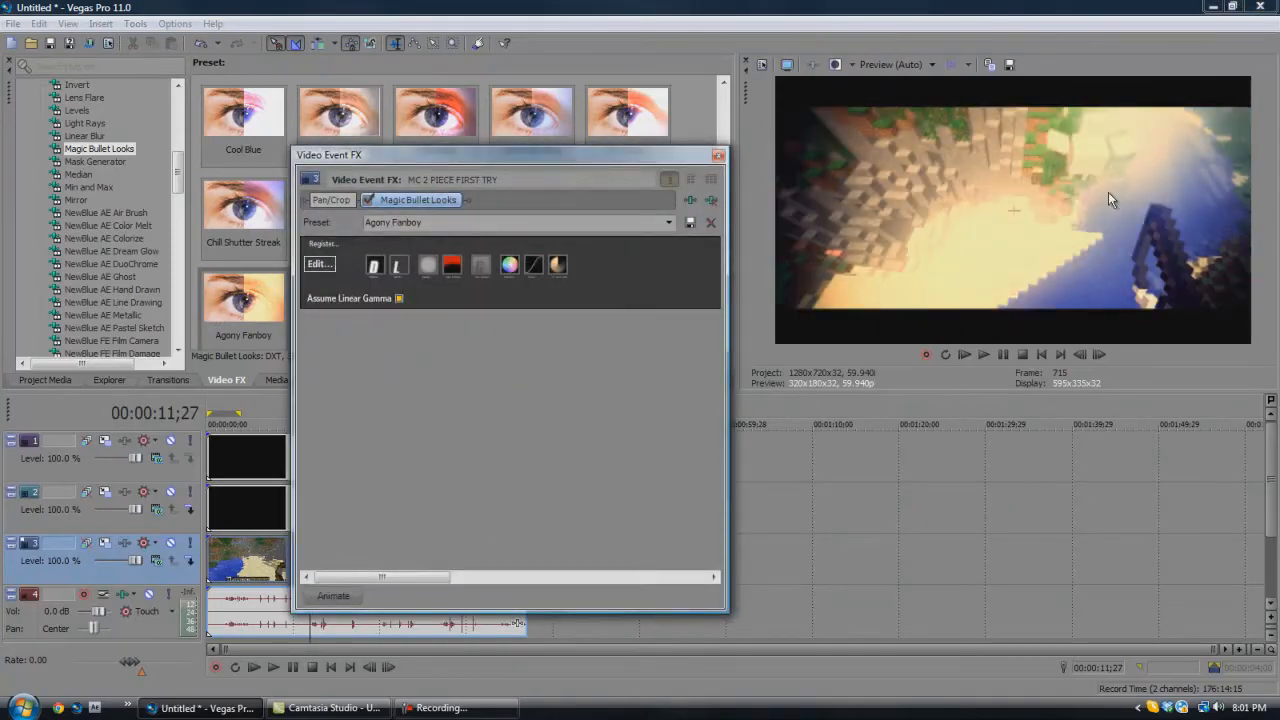
{"action": "left_click", "coordinate": [717, 155]}
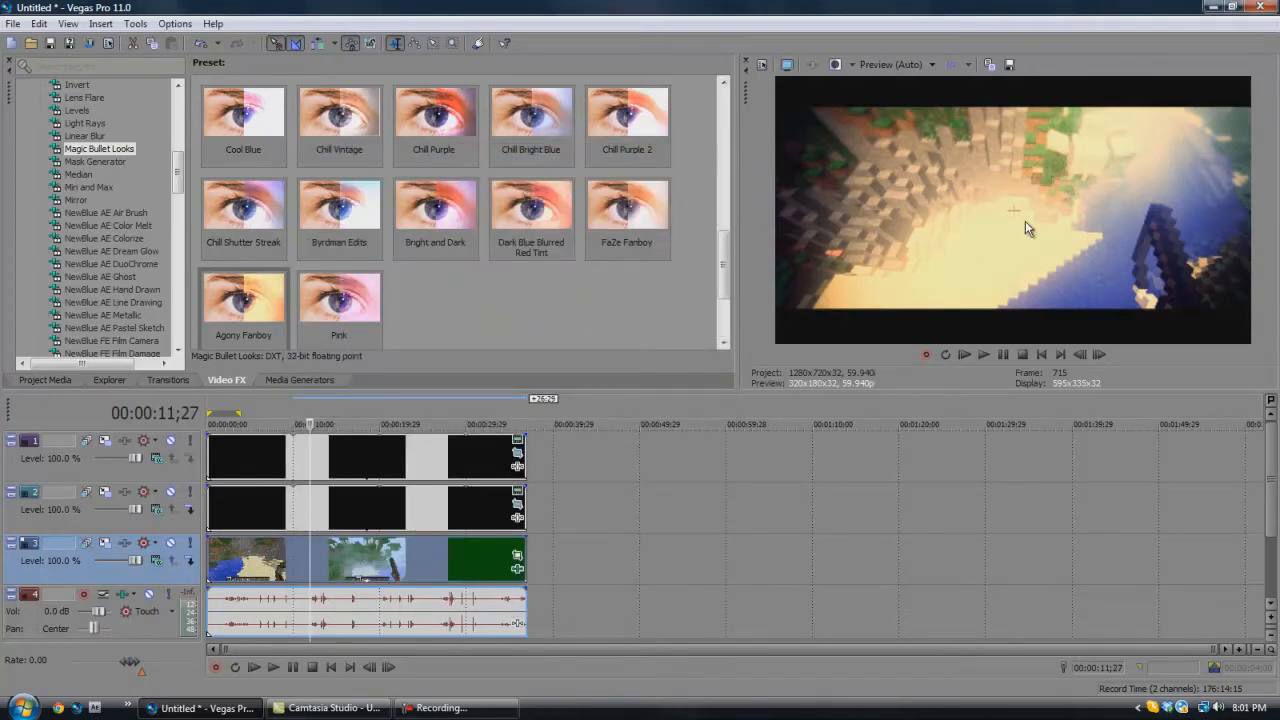
{"action": "mouse_move", "coordinate": [1165, 142]}
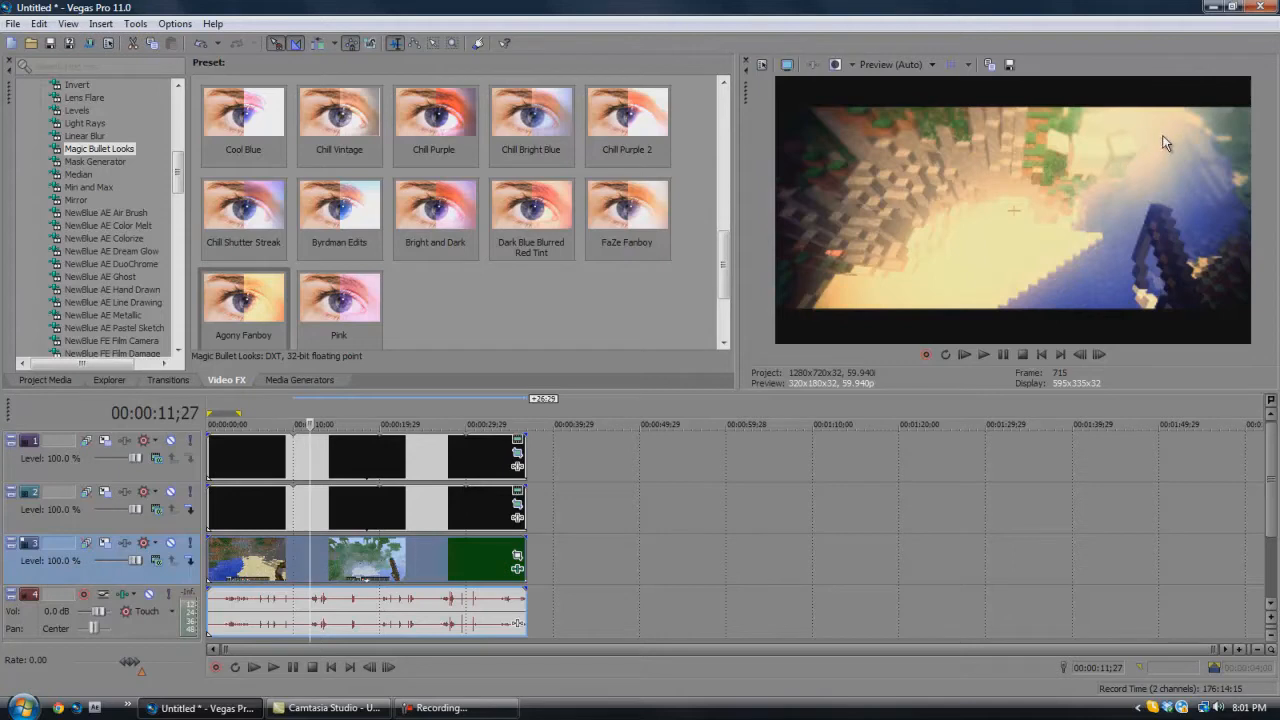
{"action": "mouse_move", "coordinate": [475, 405]}
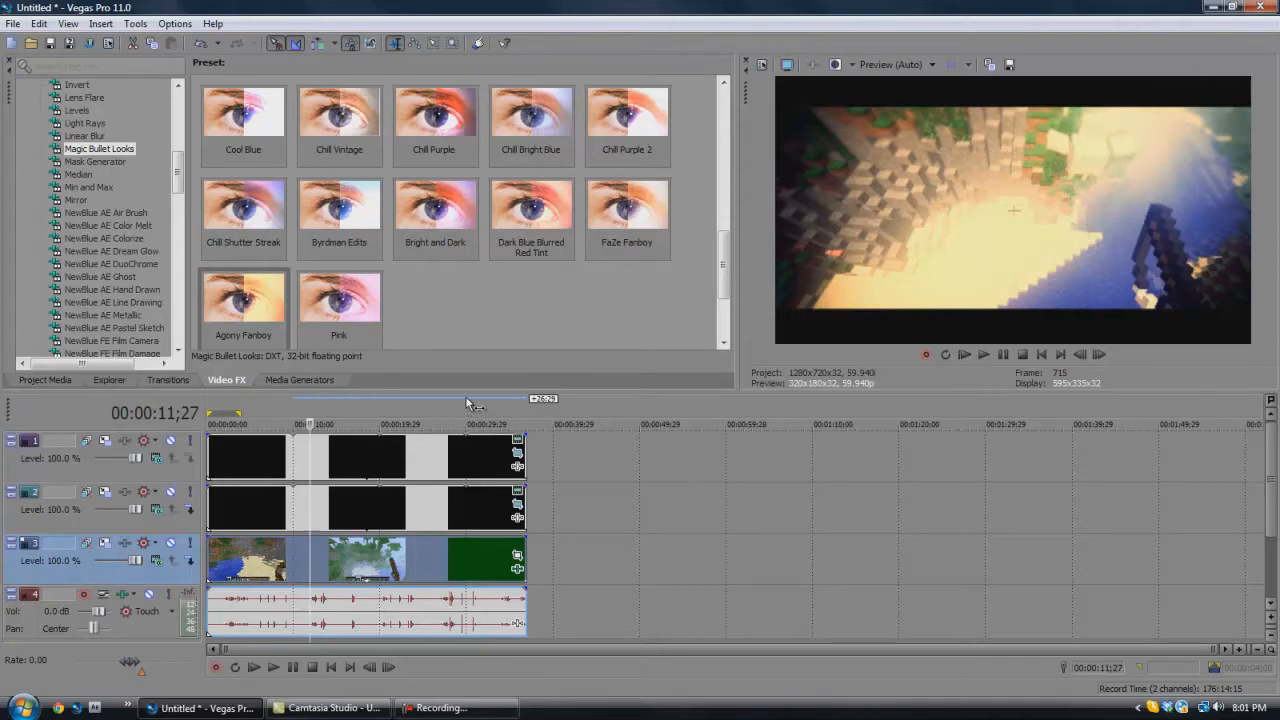
{"action": "mouse_move", "coordinate": [983, 289]}
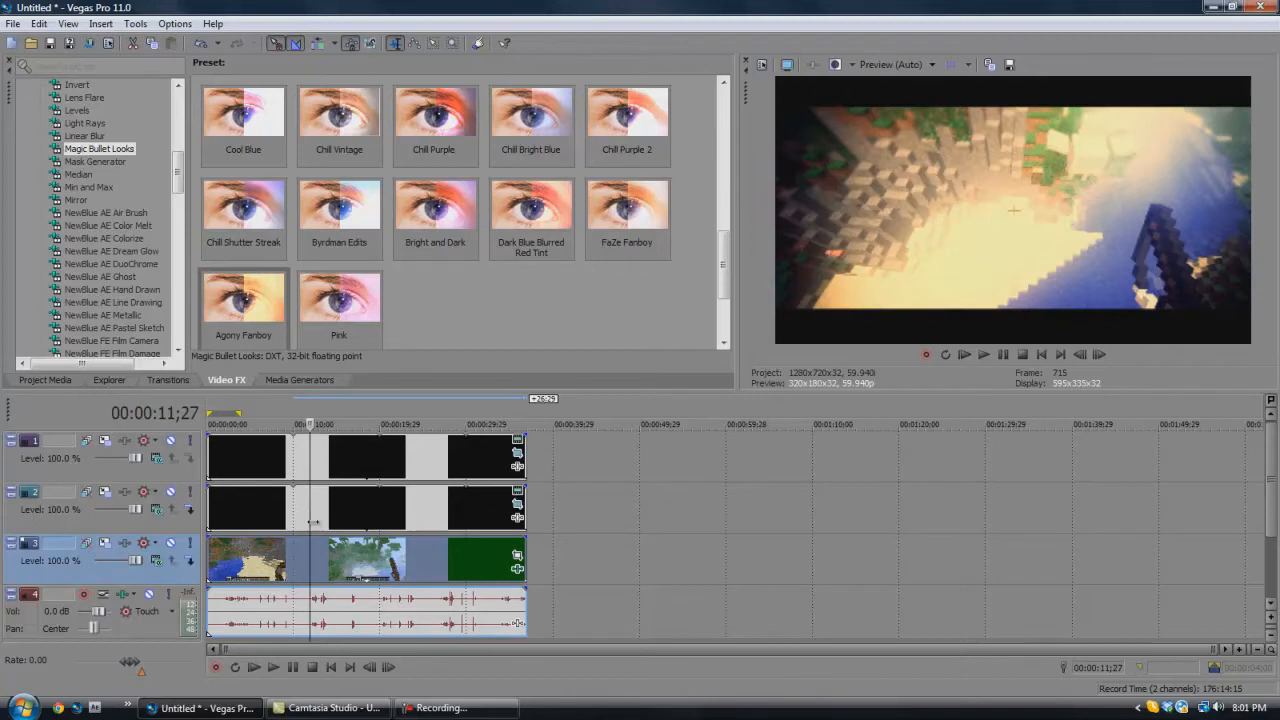
{"action": "mouse_move", "coordinate": [320, 558]}
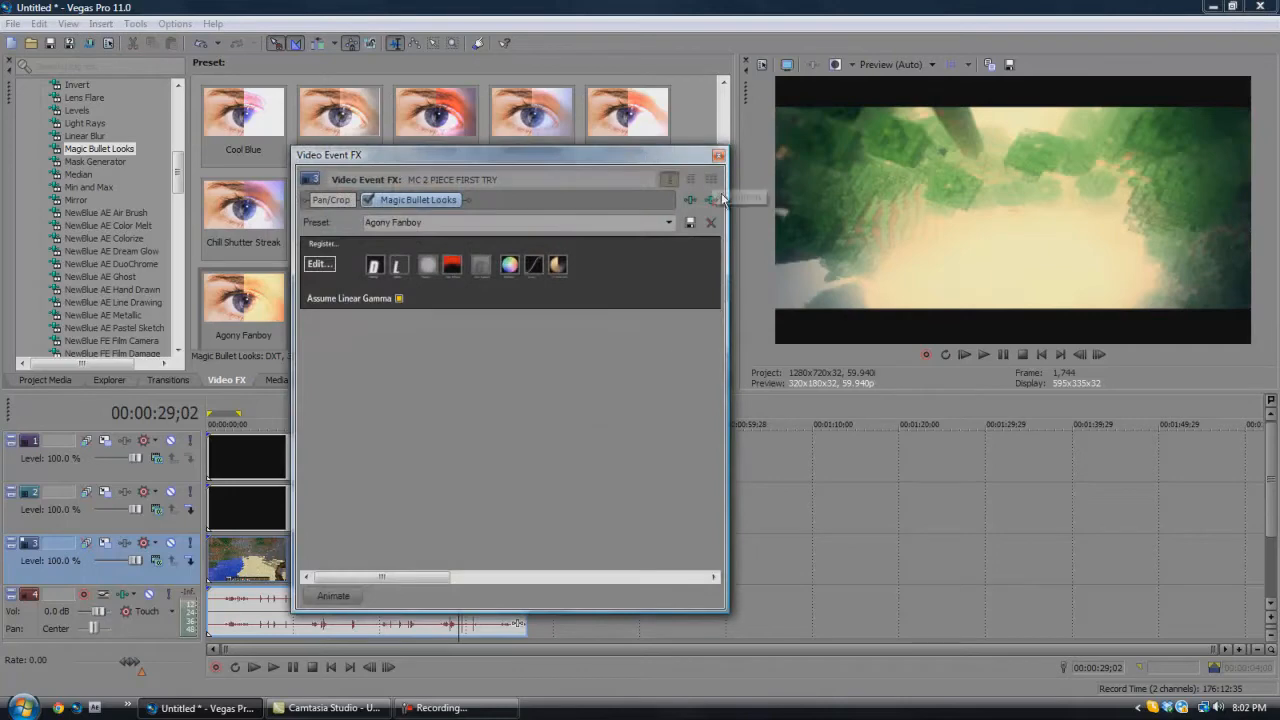
Close the Minecraft clip's Video Event FX window.
{"action": "left_click", "coordinate": [718, 155]}
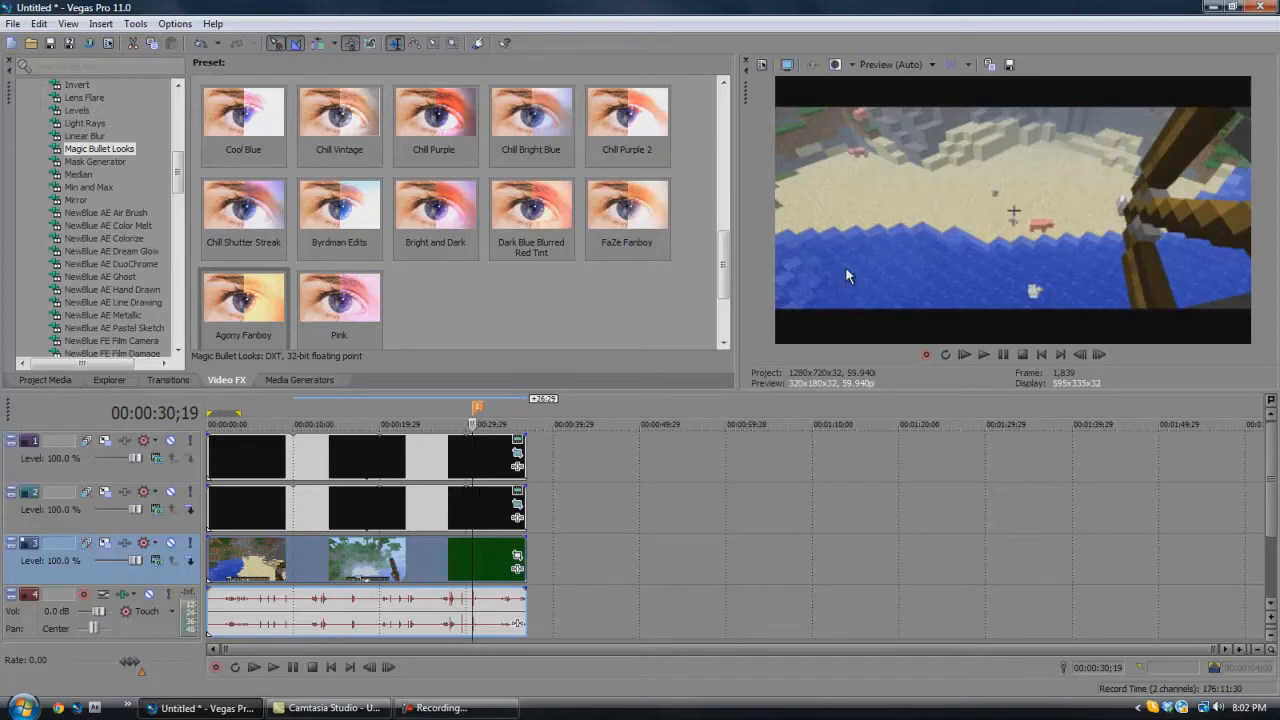
{"action": "mouse_move", "coordinate": [458, 540]}
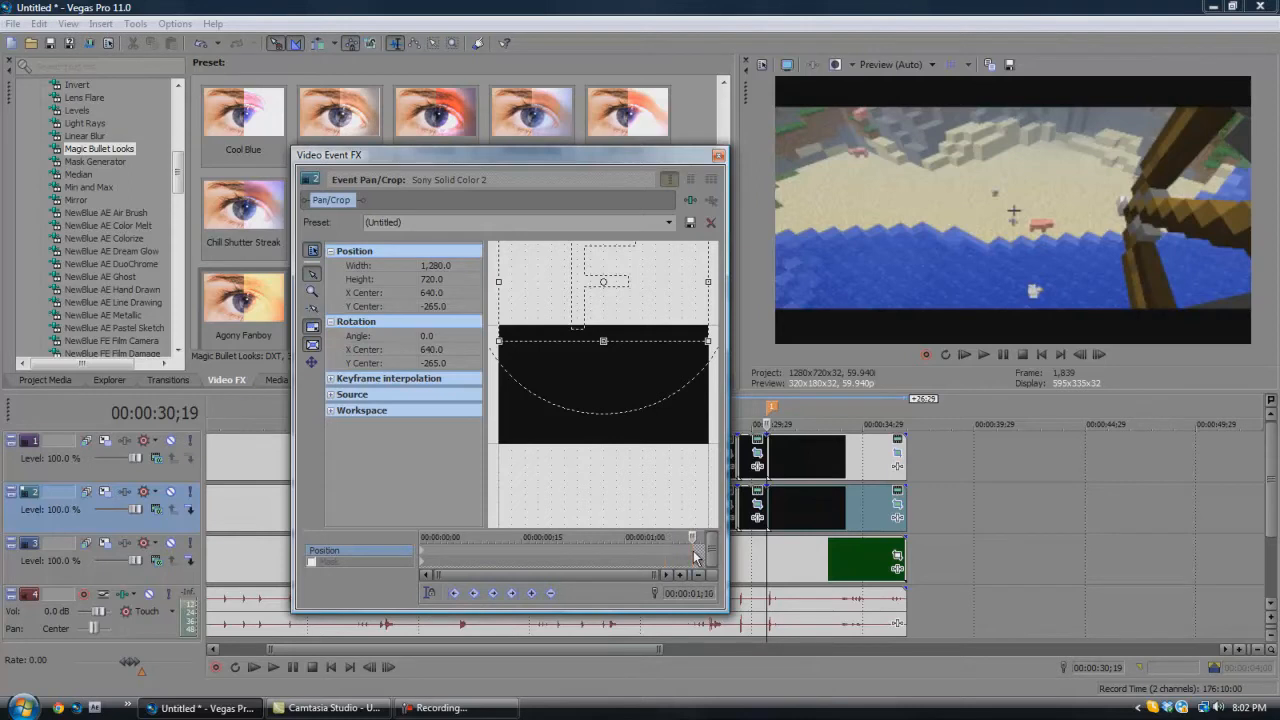
{"action": "mouse_move", "coordinate": [655, 306]}
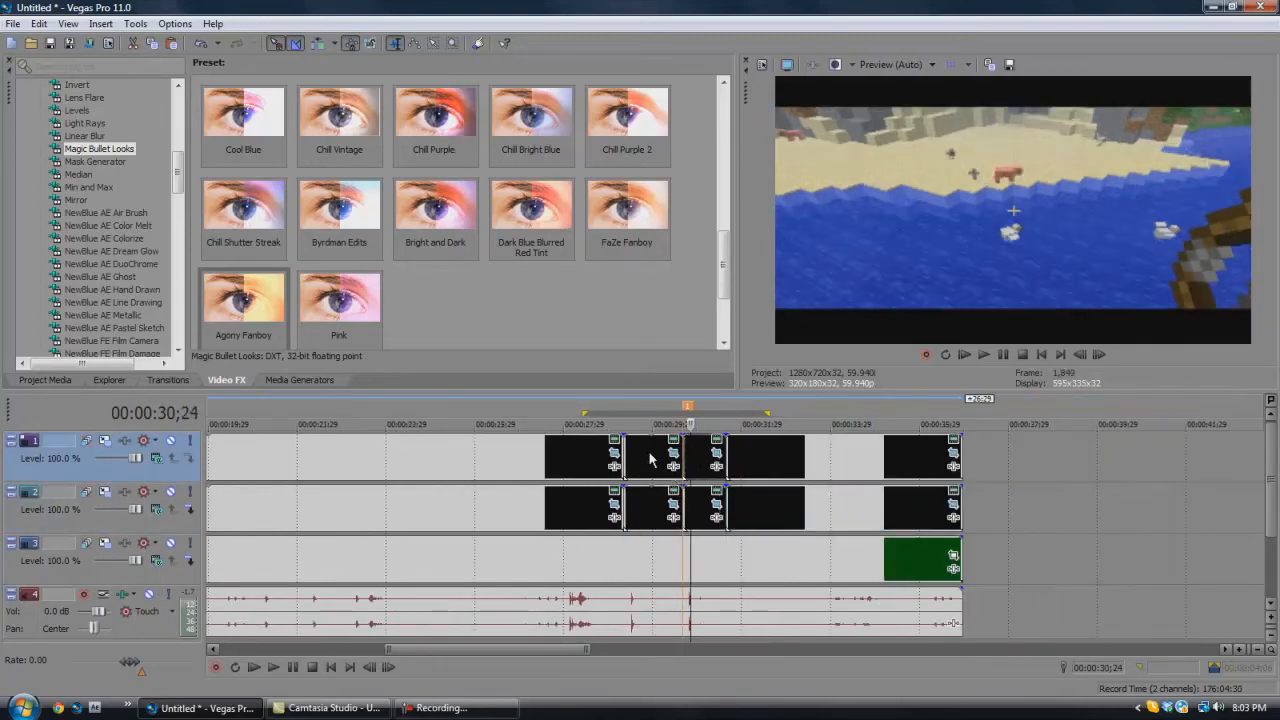
Open Event Pan/Crop for the short Solid Color 1 top bar piece.
{"action": "right_click", "coordinate": [650, 458]}
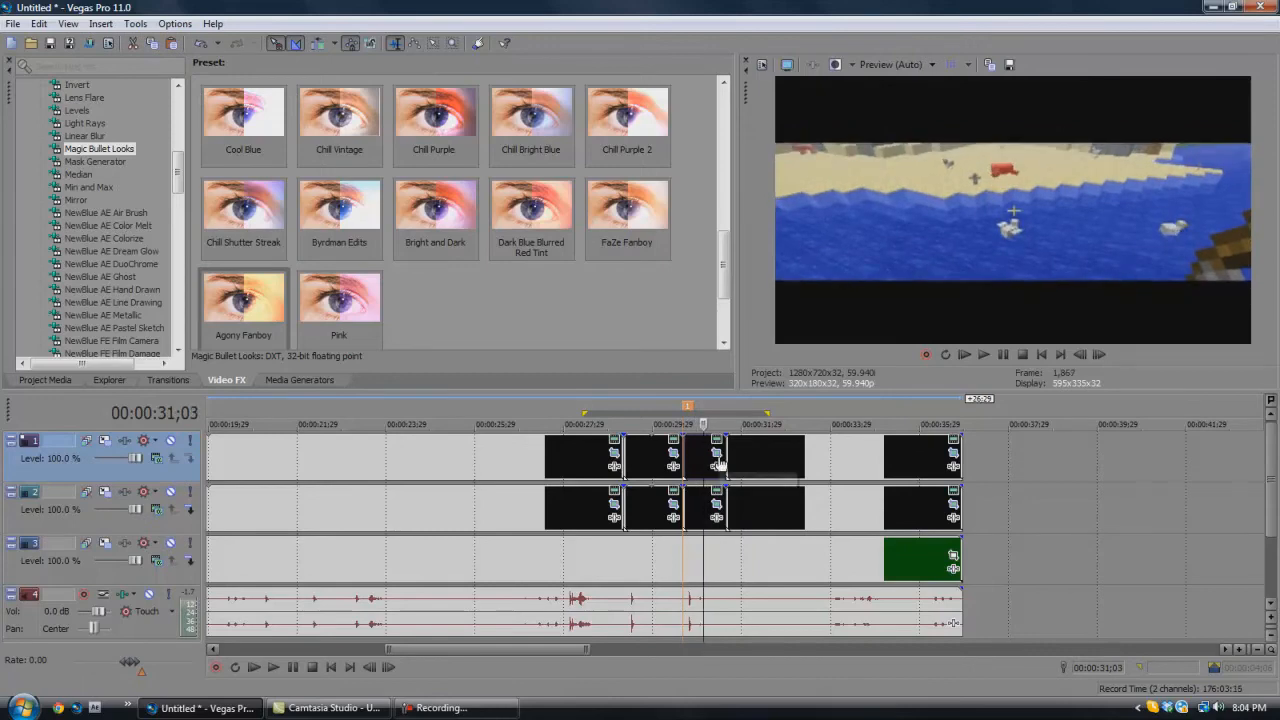
{"action": "left_click", "coordinate": [717, 457]}
{"action": "type", "text": "gfuigtfuih"}
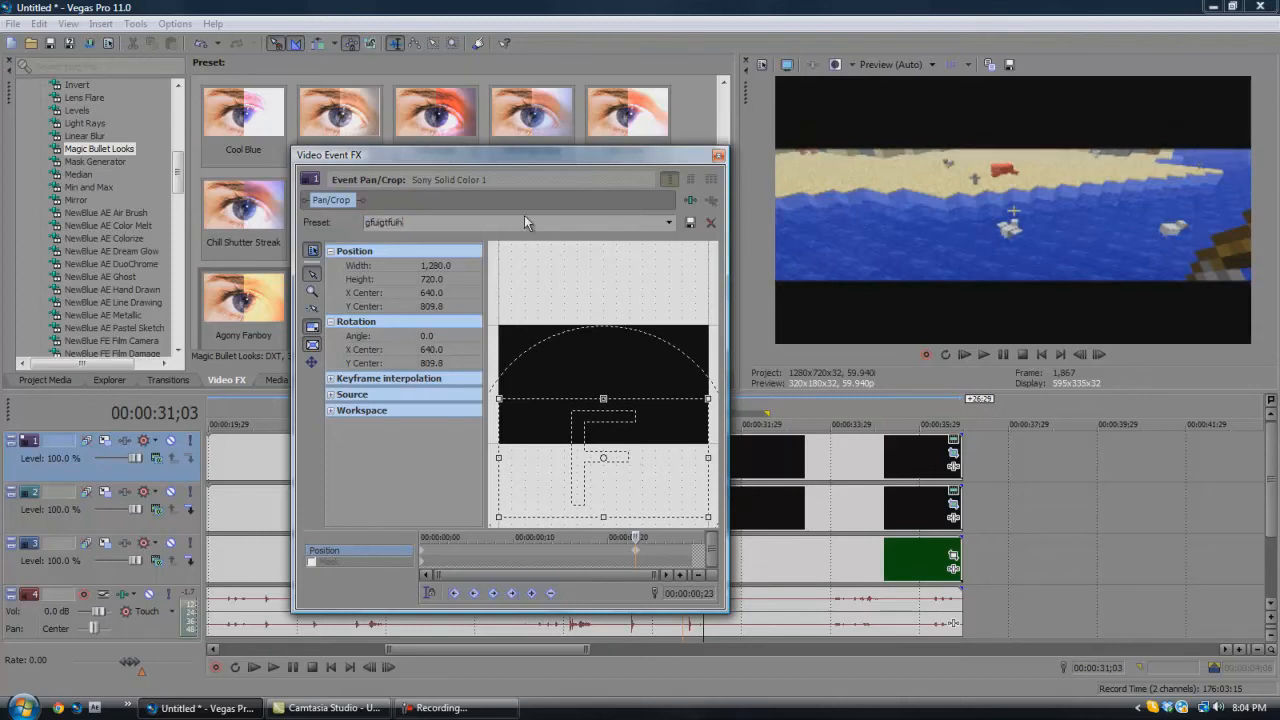
Close the top bar piece's Event Pan/Crop window.
{"action": "left_click", "coordinate": [717, 155]}
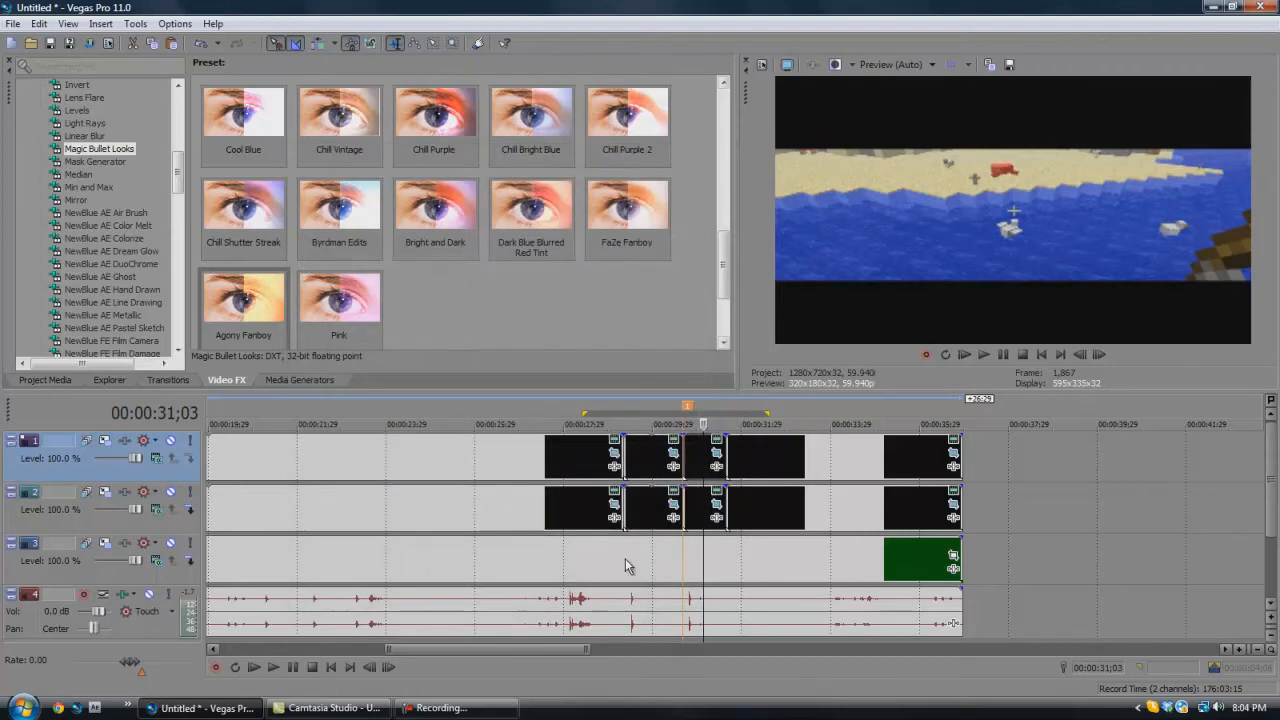
{"action": "mouse_move", "coordinate": [630, 455]}
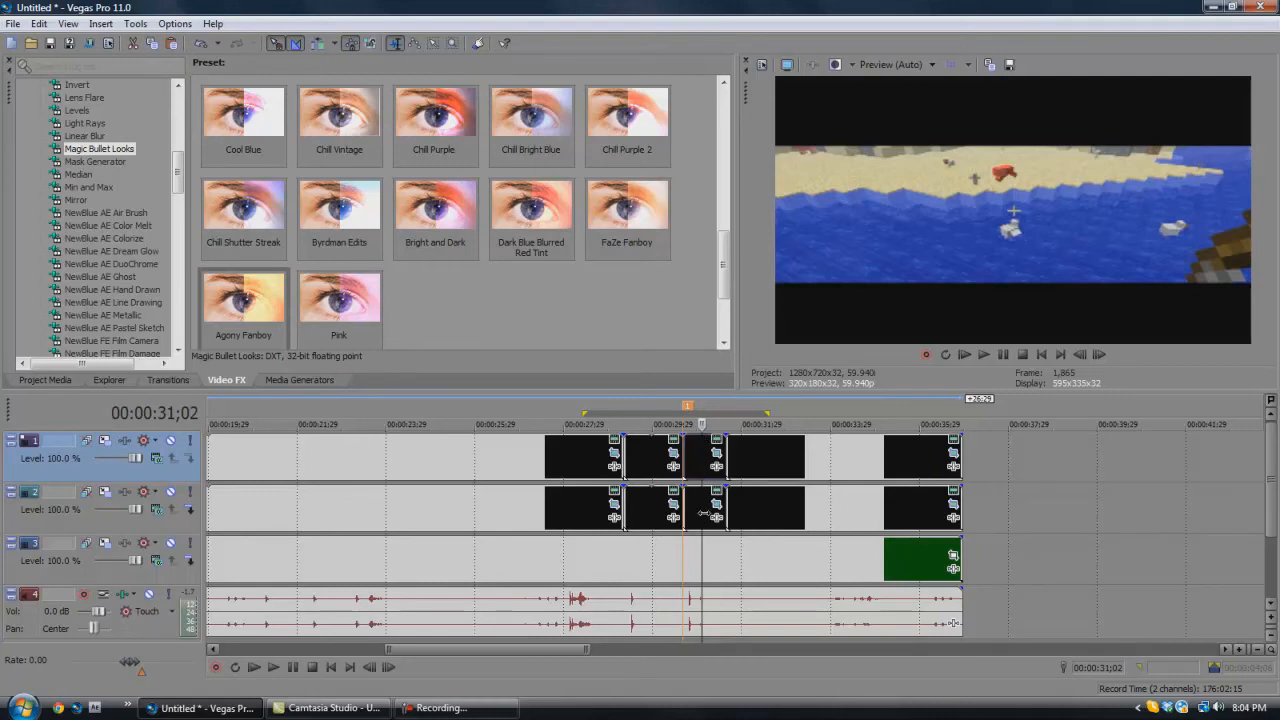
{"action": "mouse_move", "coordinate": [977, 493]}
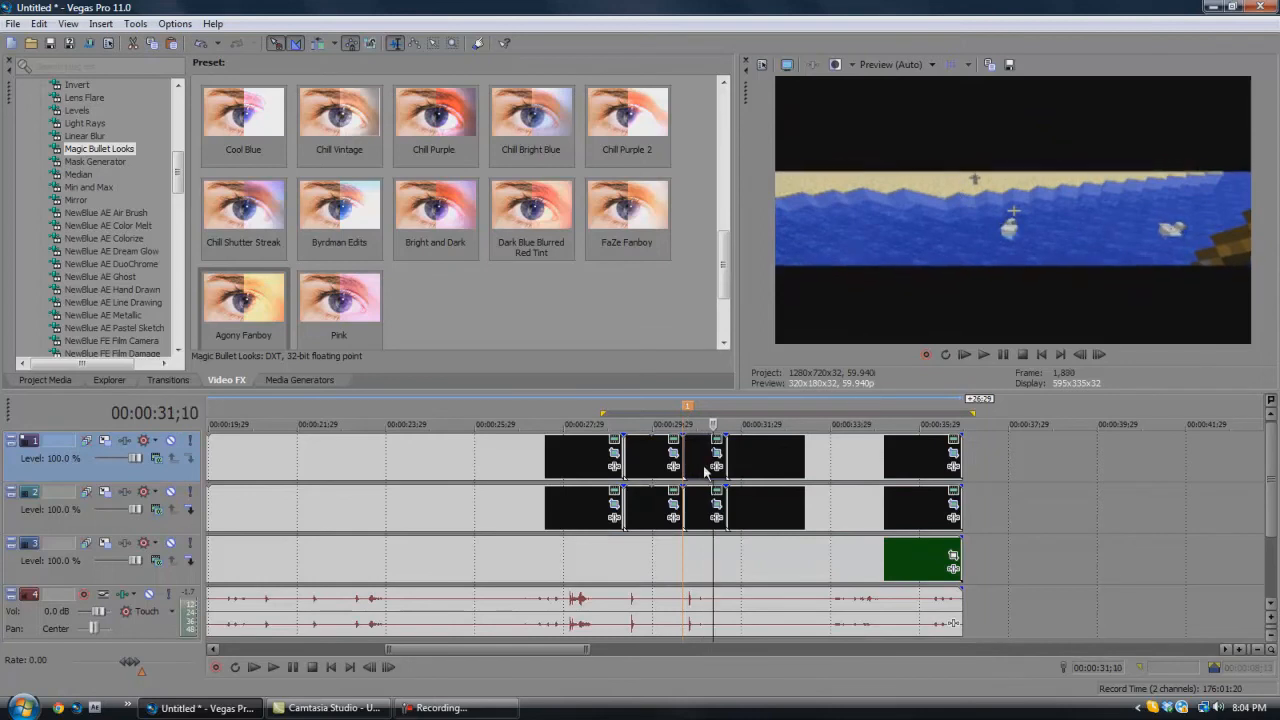
Preview the bar thickness transition around 28–31 seconds, then stop playback.
{"action": "left_click", "coordinate": [983, 354]}
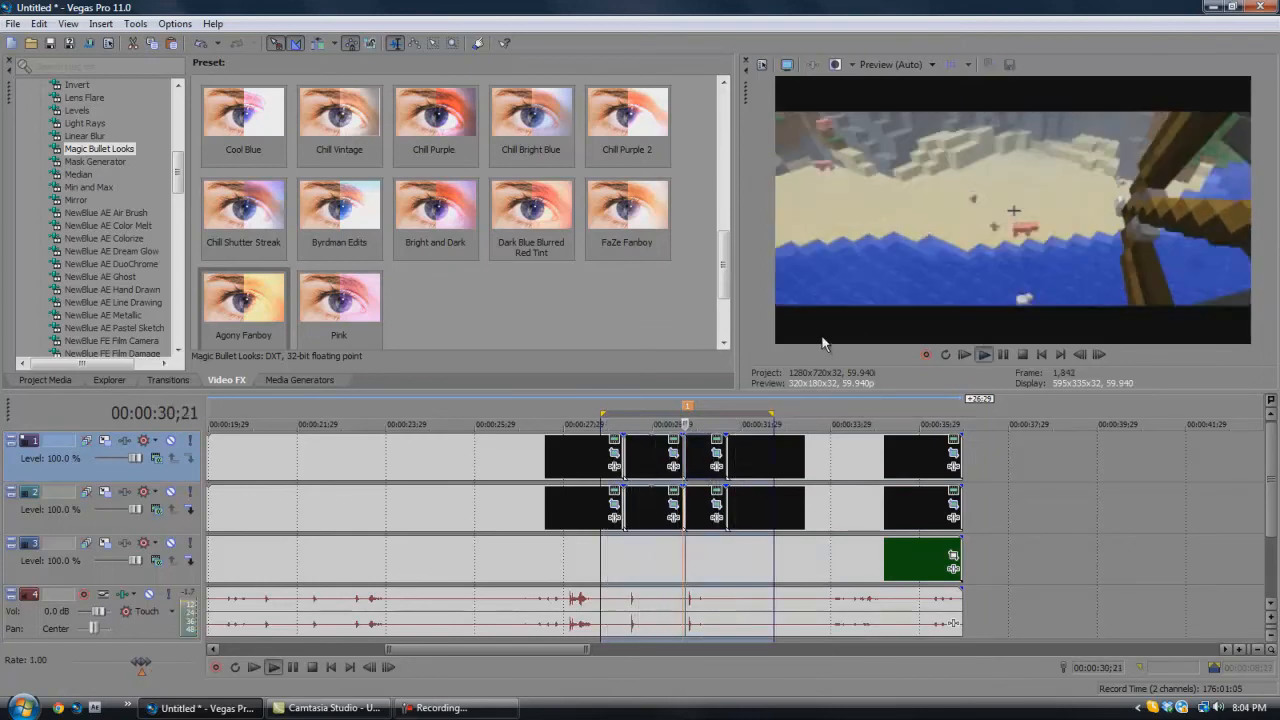
{"action": "left_click", "coordinate": [1003, 354]}
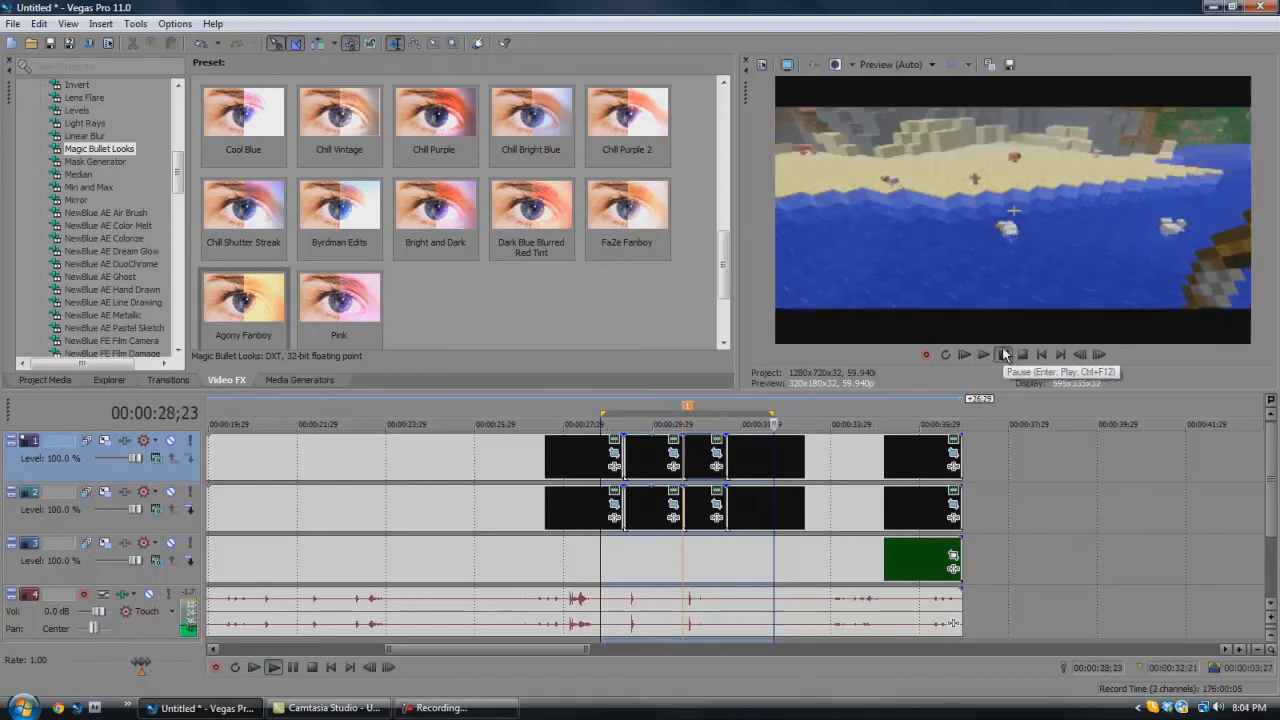
{"action": "left_click", "coordinate": [964, 354]}
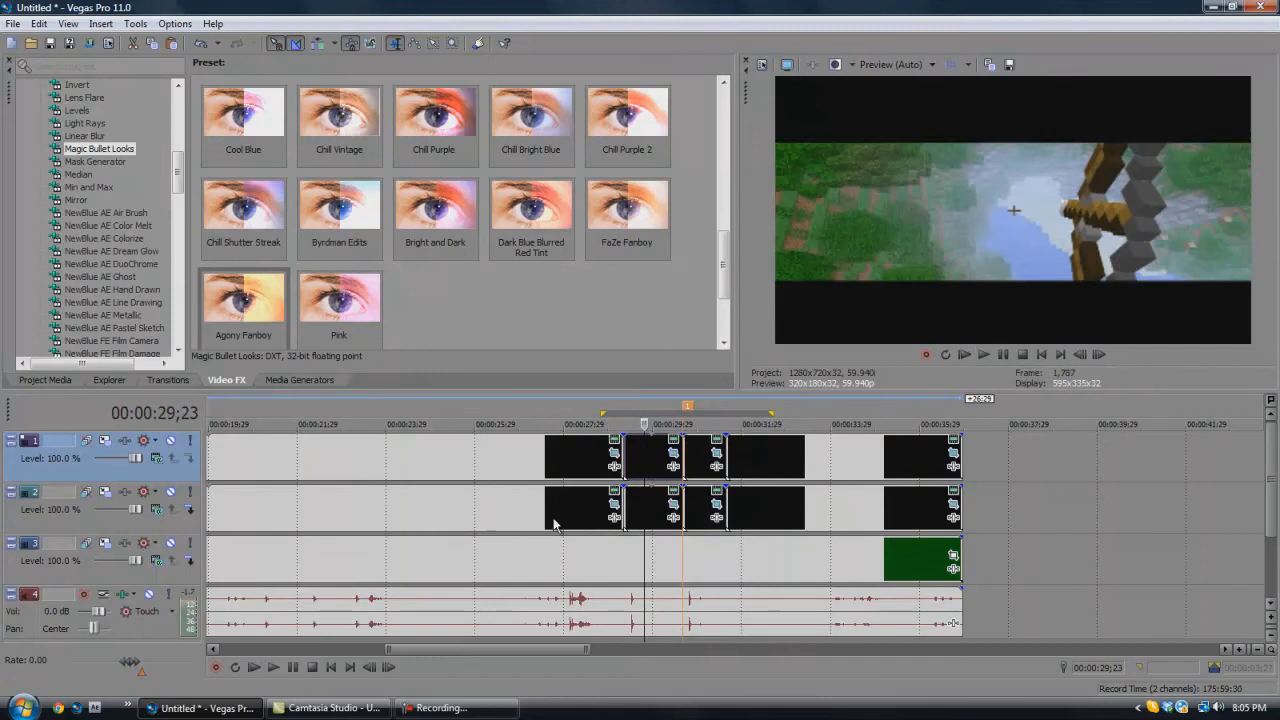
{"action": "mouse_move", "coordinate": [532, 531]}
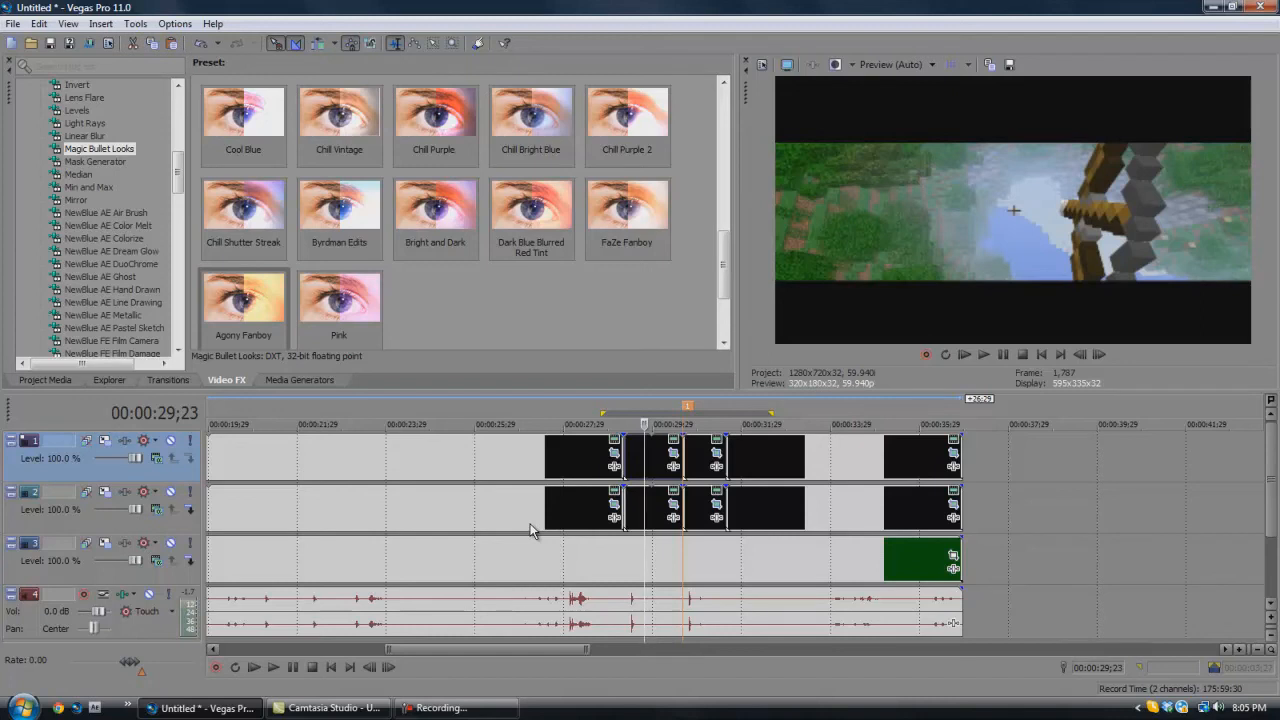
{"action": "mouse_move", "coordinate": [673, 473]}
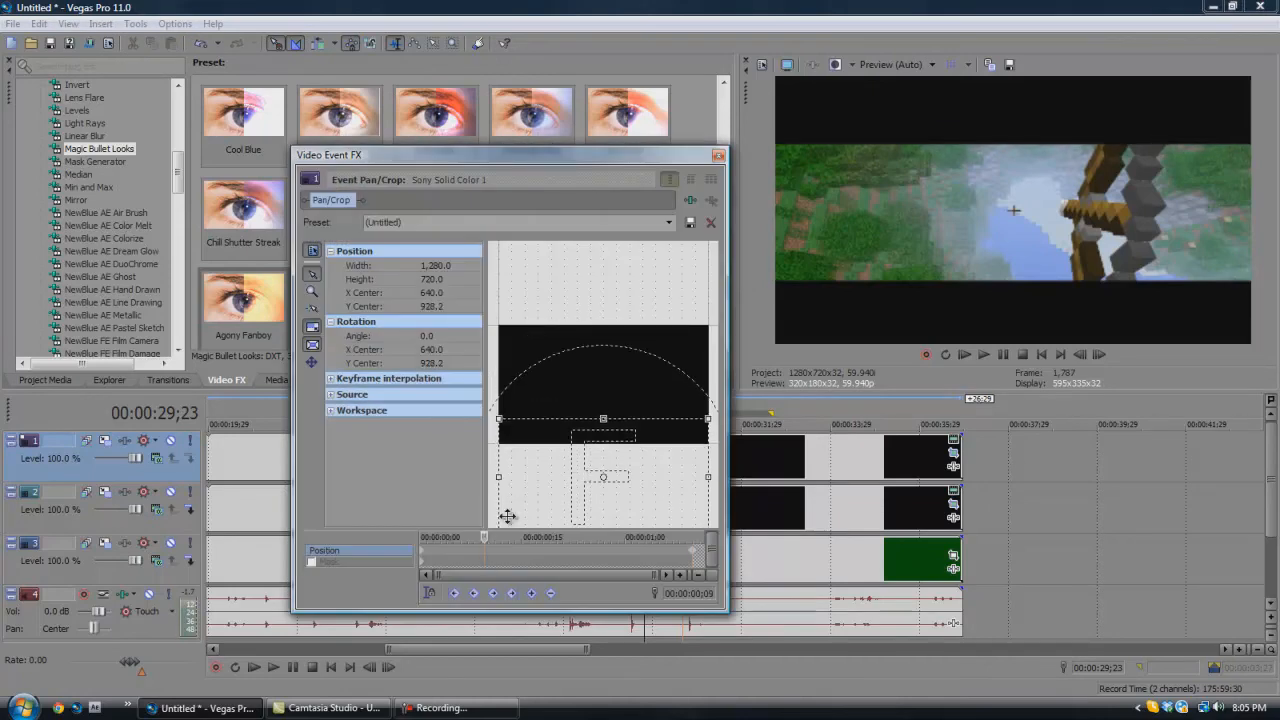
{"action": "mouse_move", "coordinate": [430, 593]}
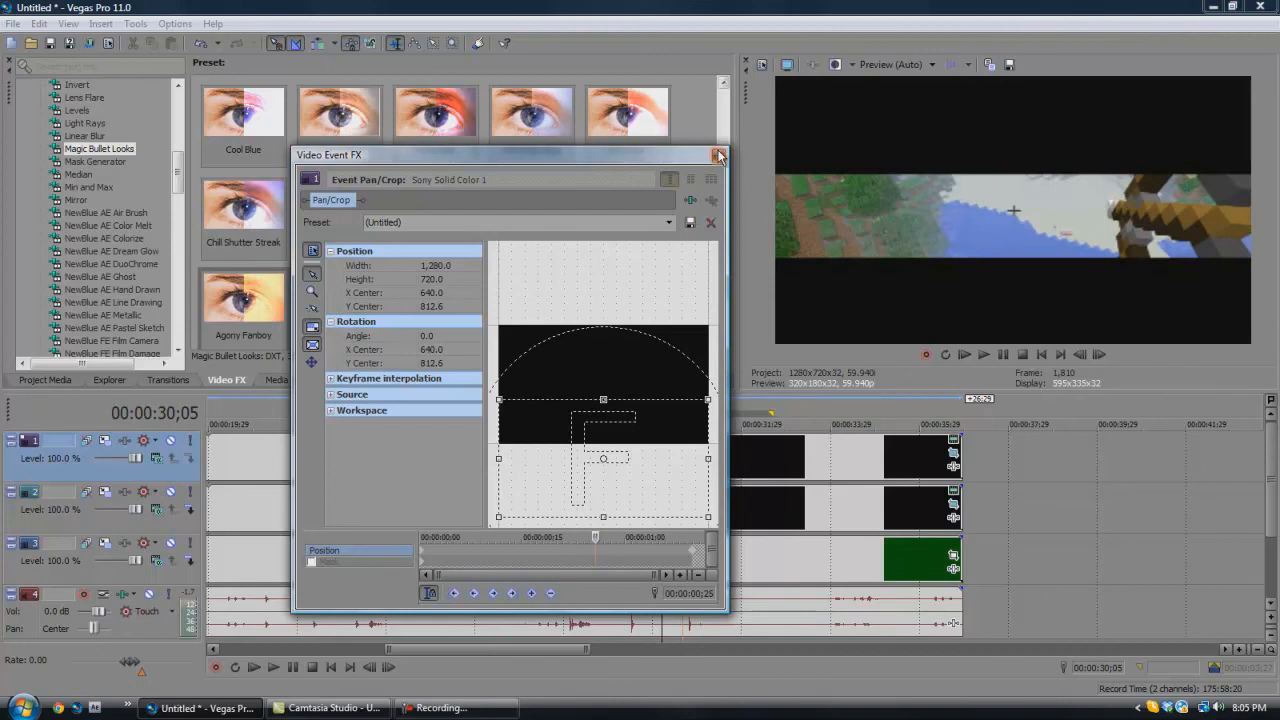
Close the top bar's pan/crop window after setting Y center 812.6.
{"action": "left_click", "coordinate": [719, 155]}
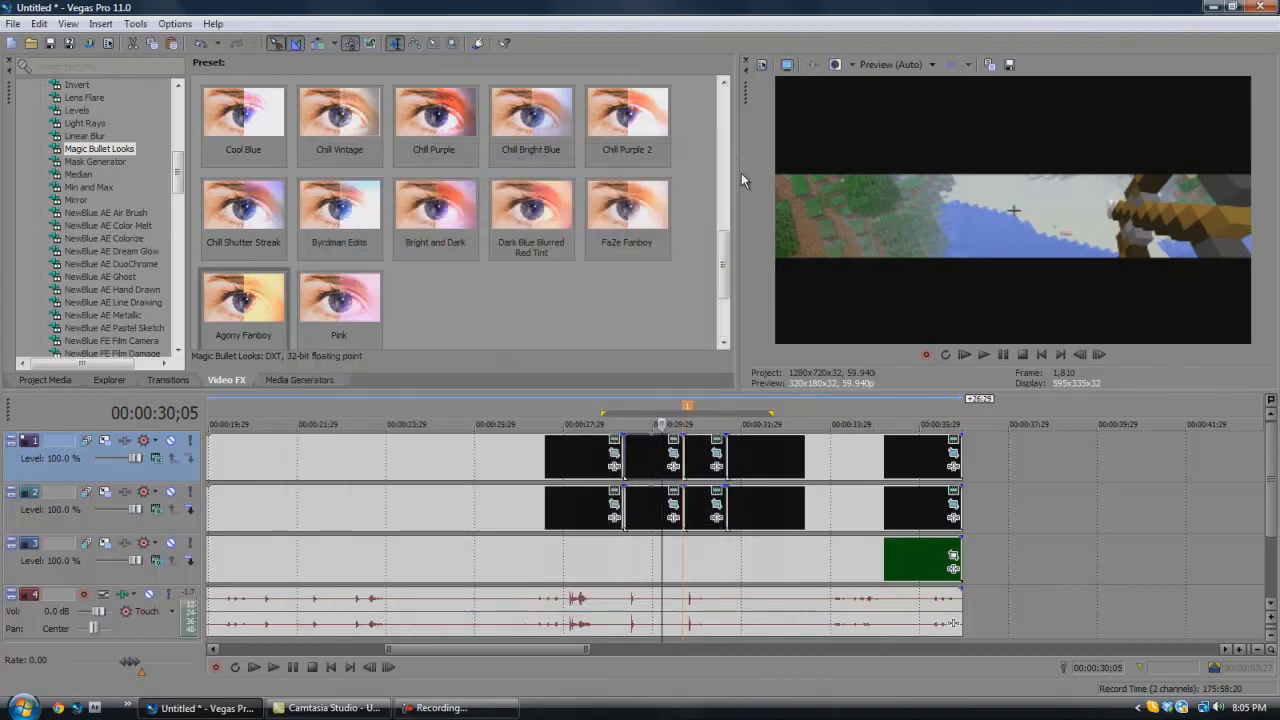